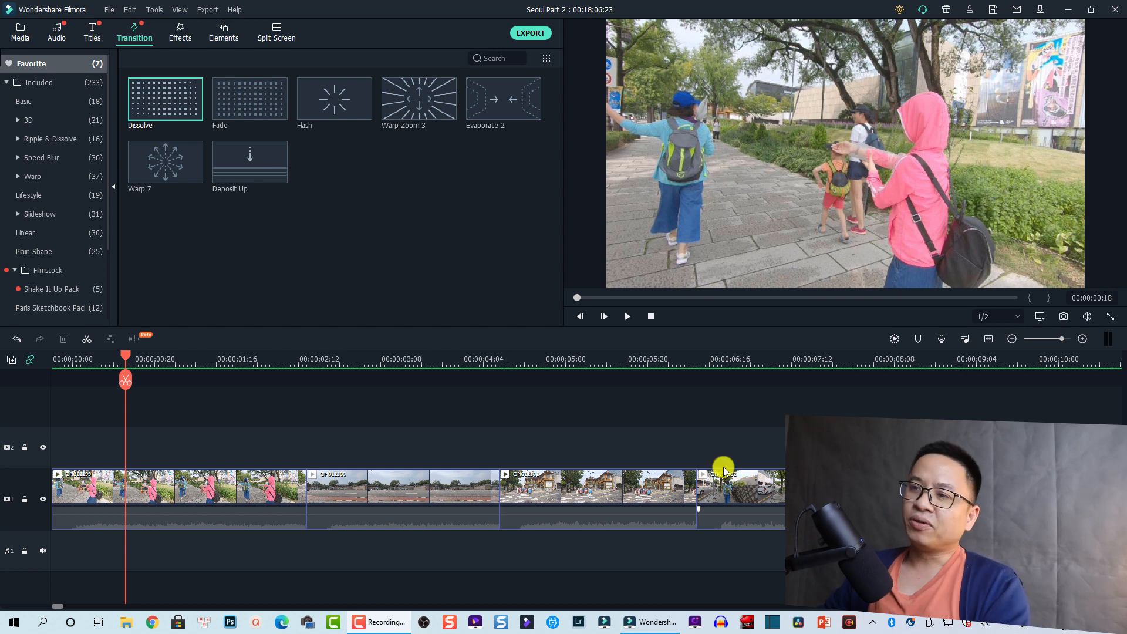
mouse_move(389, 437)
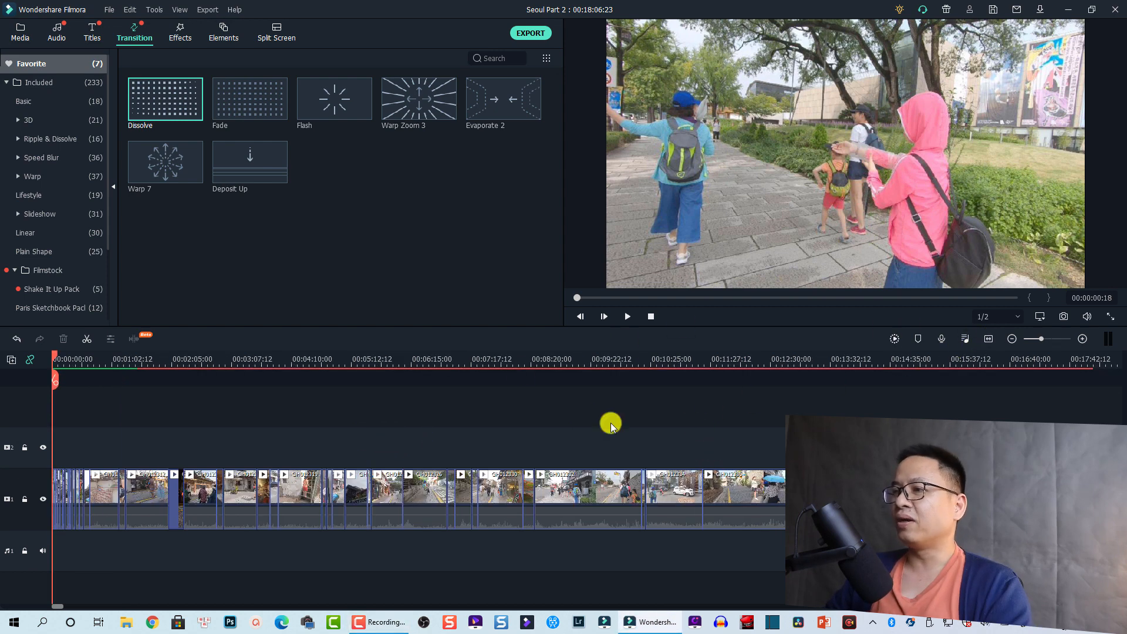
mouse_move(142, 410)
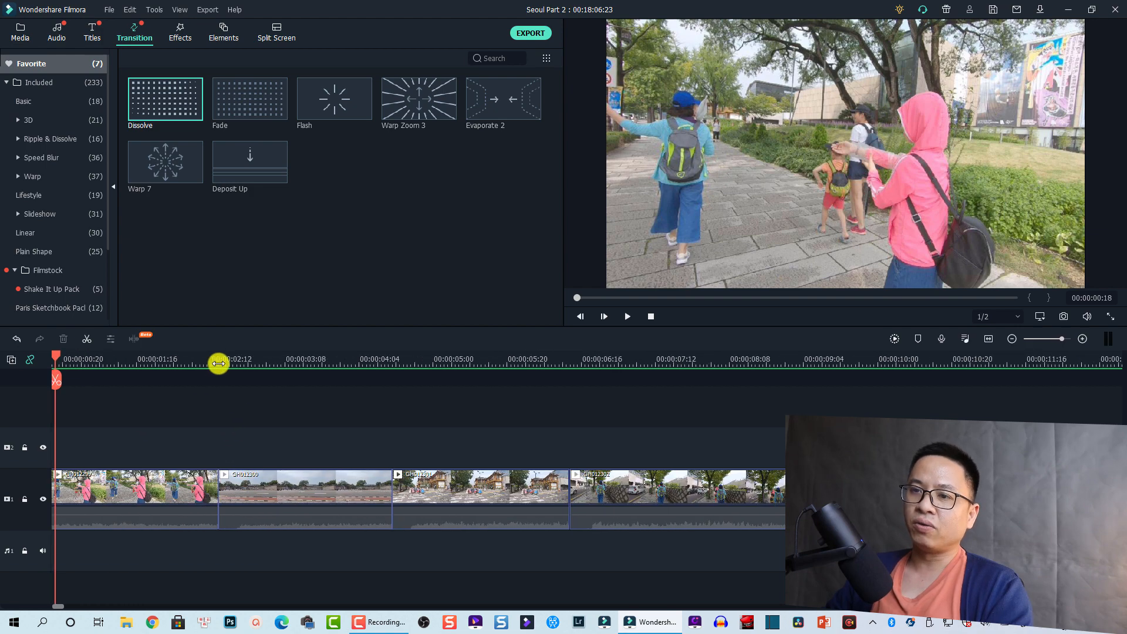
Step: Zoom the timeline in and park the playhead at the first clip boundary
drag(219, 364, 172, 368)
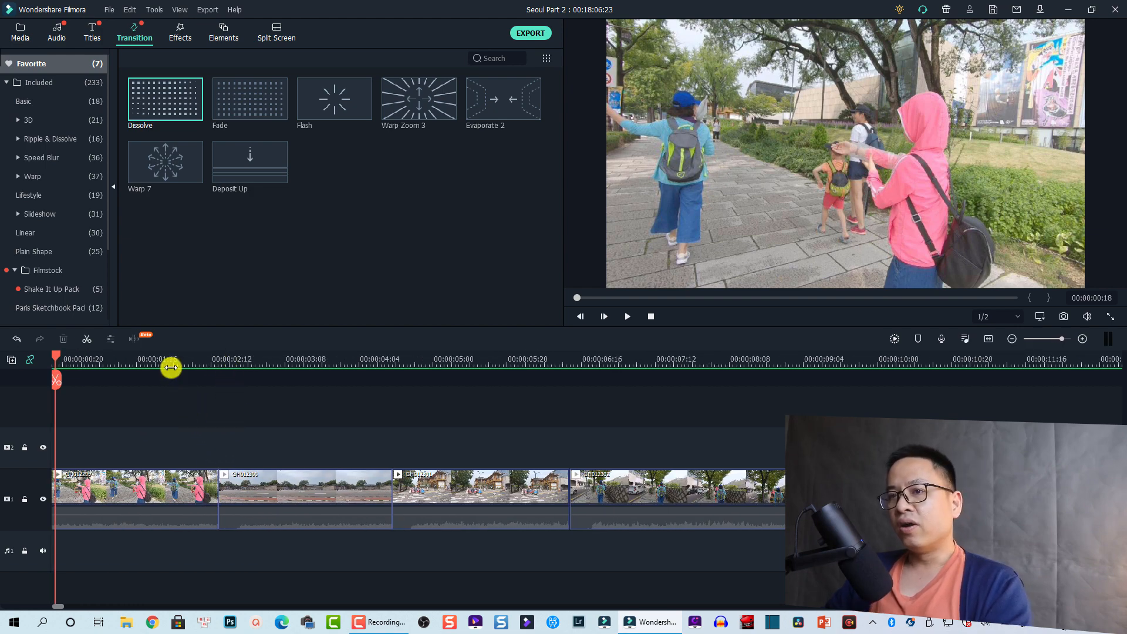
click(625, 315)
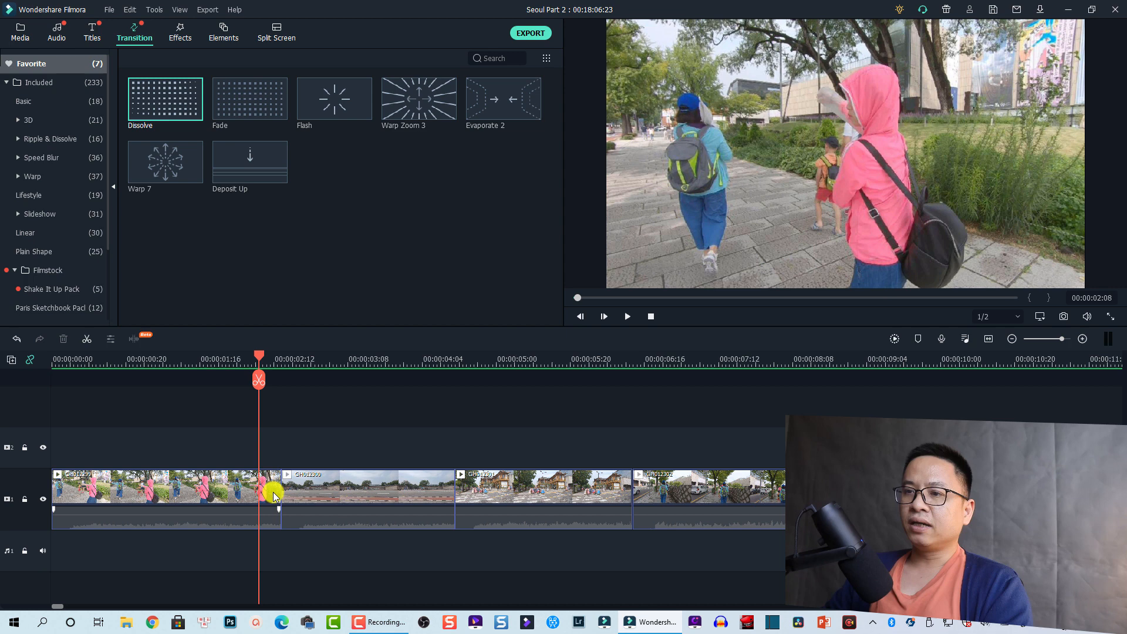
Step: Place a Dissolve transition on the cut between clips one and two
click(165, 496)
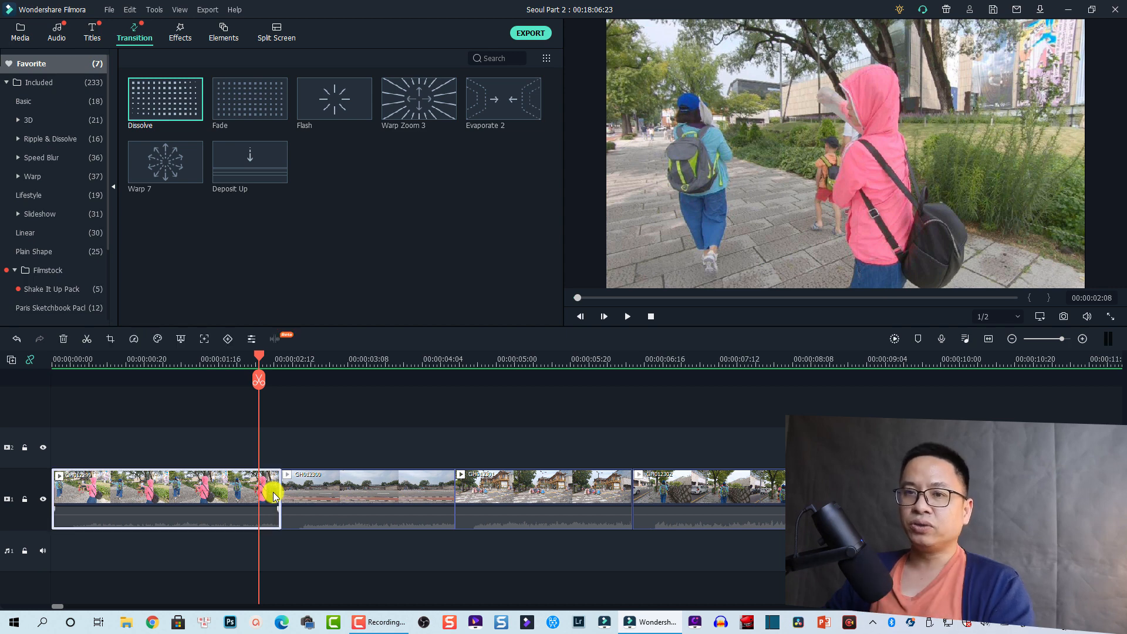
mouse_move(198, 185)
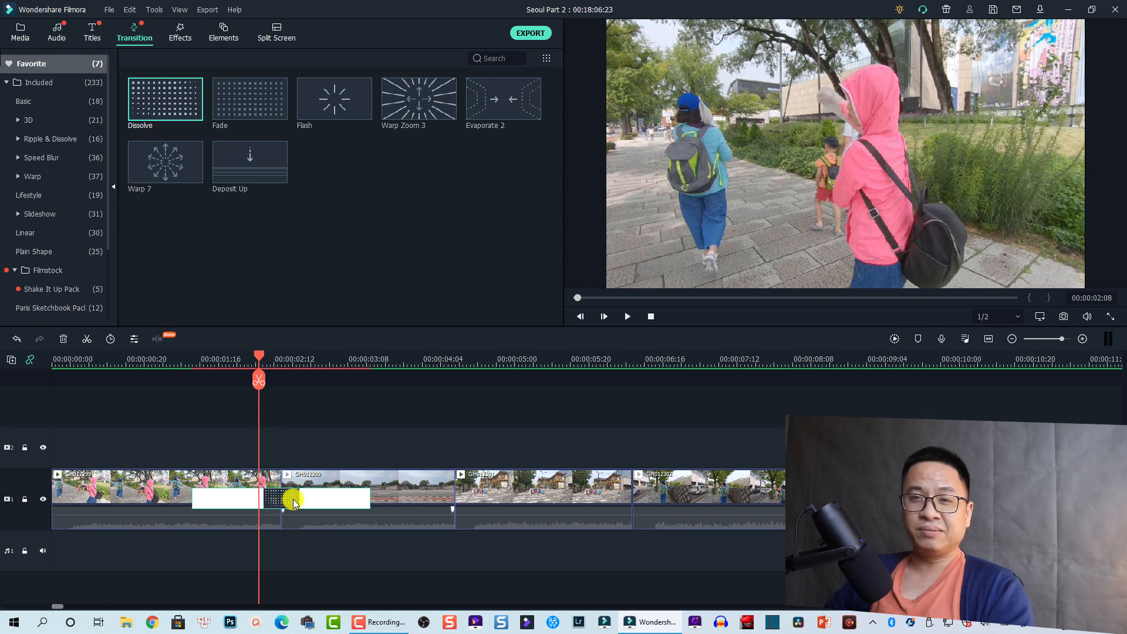
Step: Set the Dissolve transition duration to 00:00:01:00 in Overlap mode and confirm
double_click(315, 497)
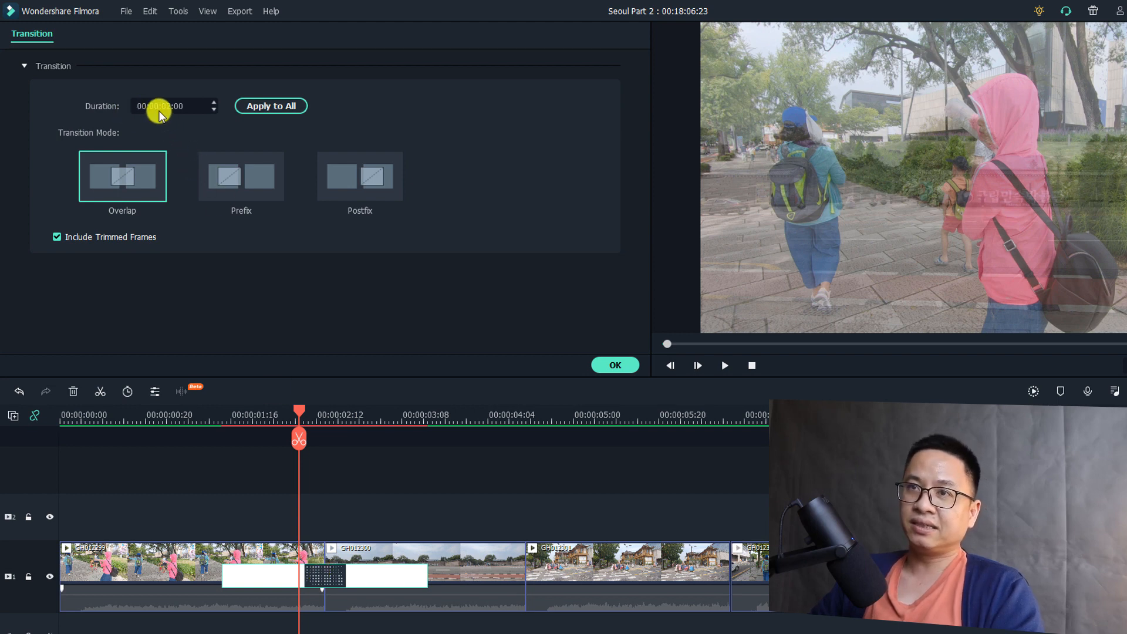
mouse_move(420, 325)
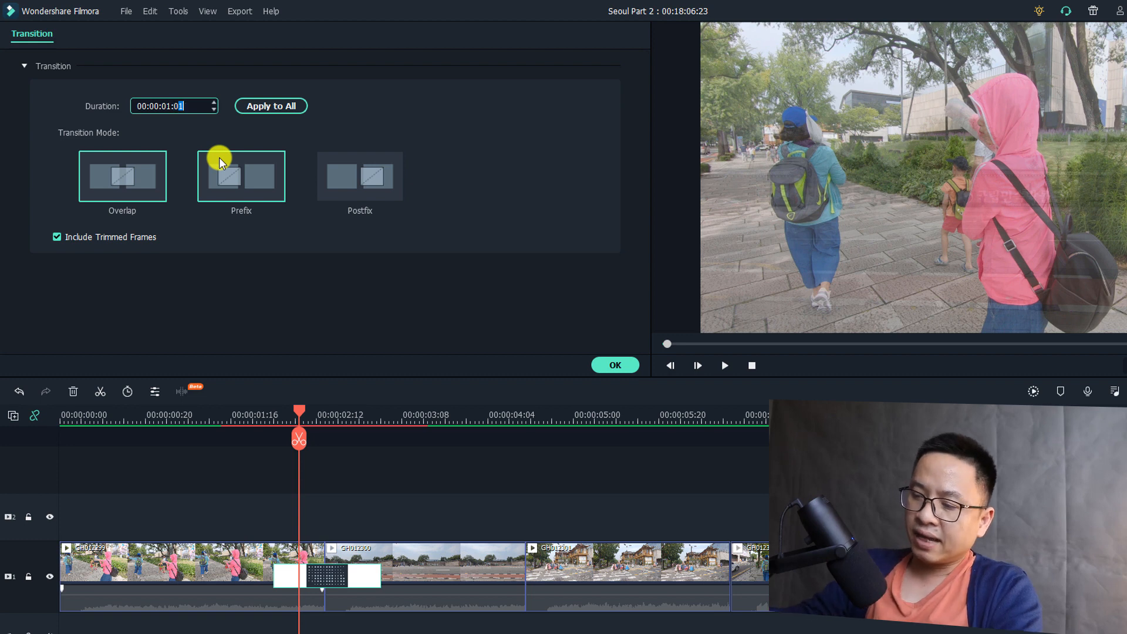
click(122, 175)
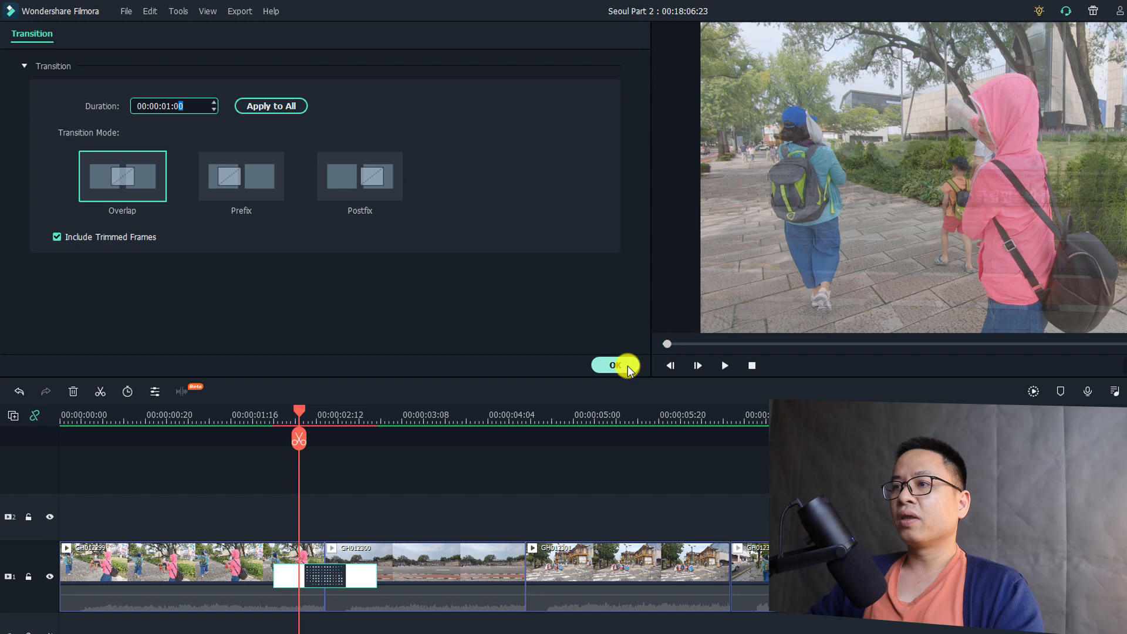
click(610, 365)
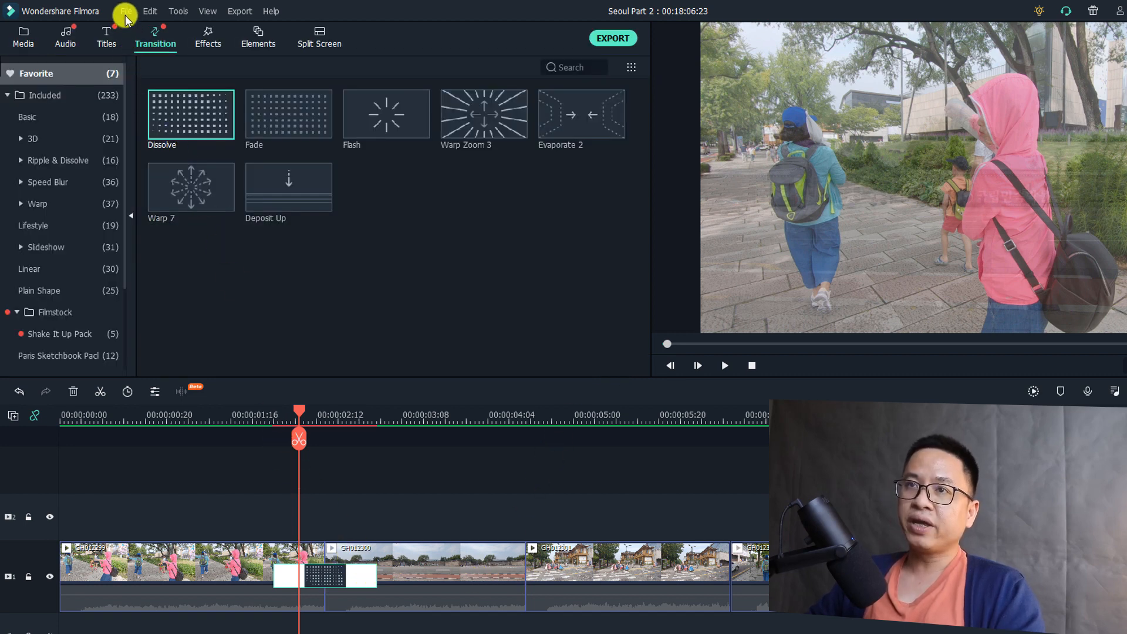
Step: Reach Preferences from the File menu
click(125, 11)
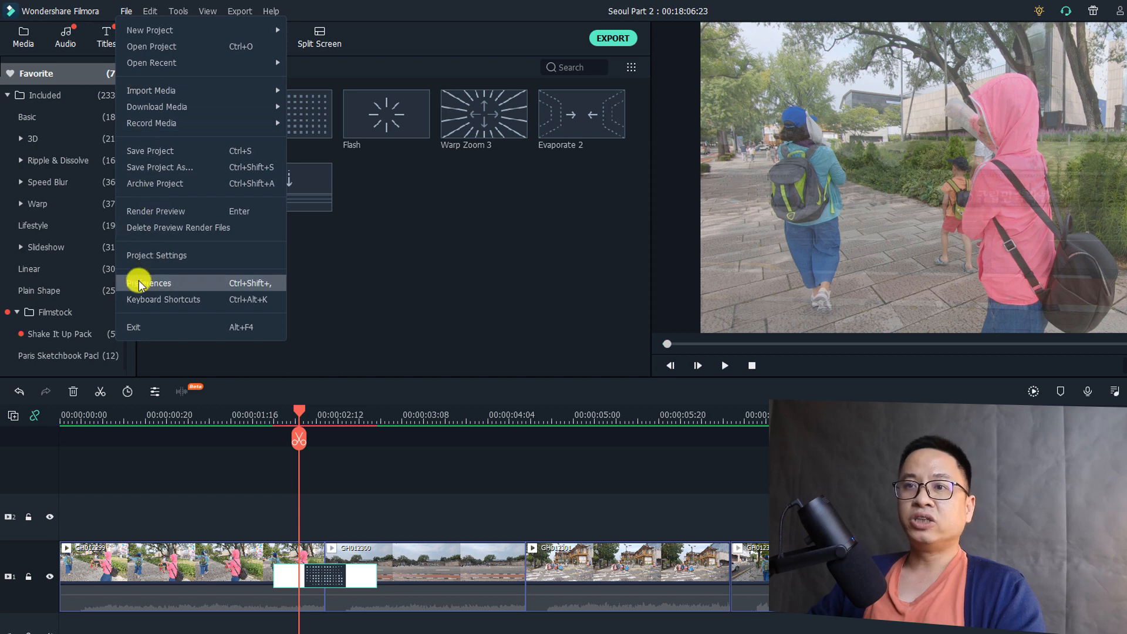
mouse_move(151, 288)
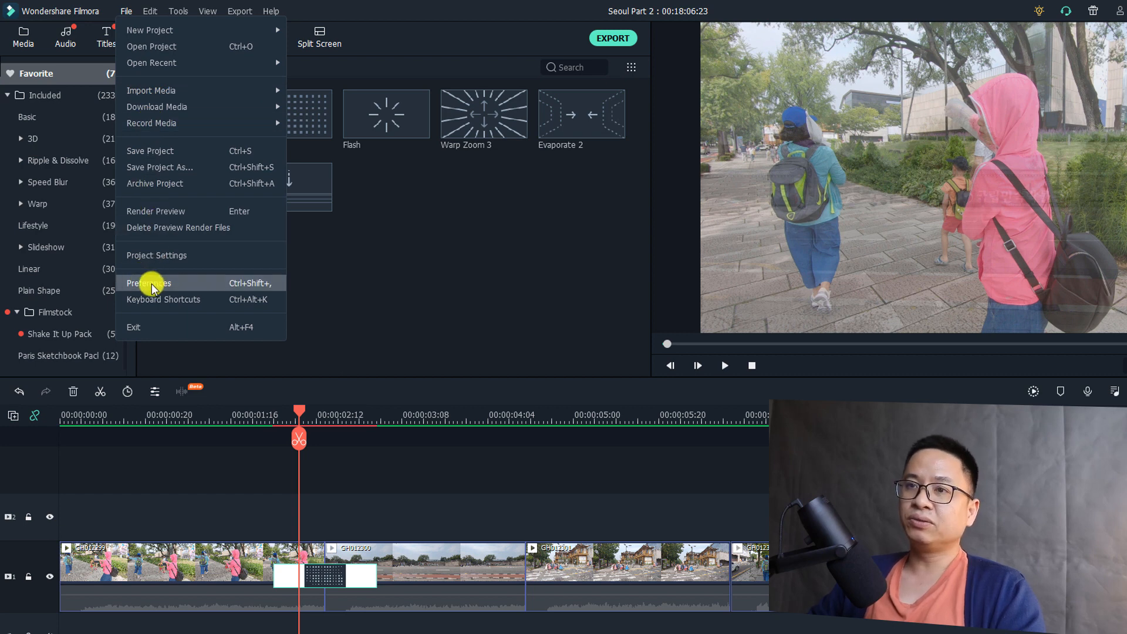
click(149, 283)
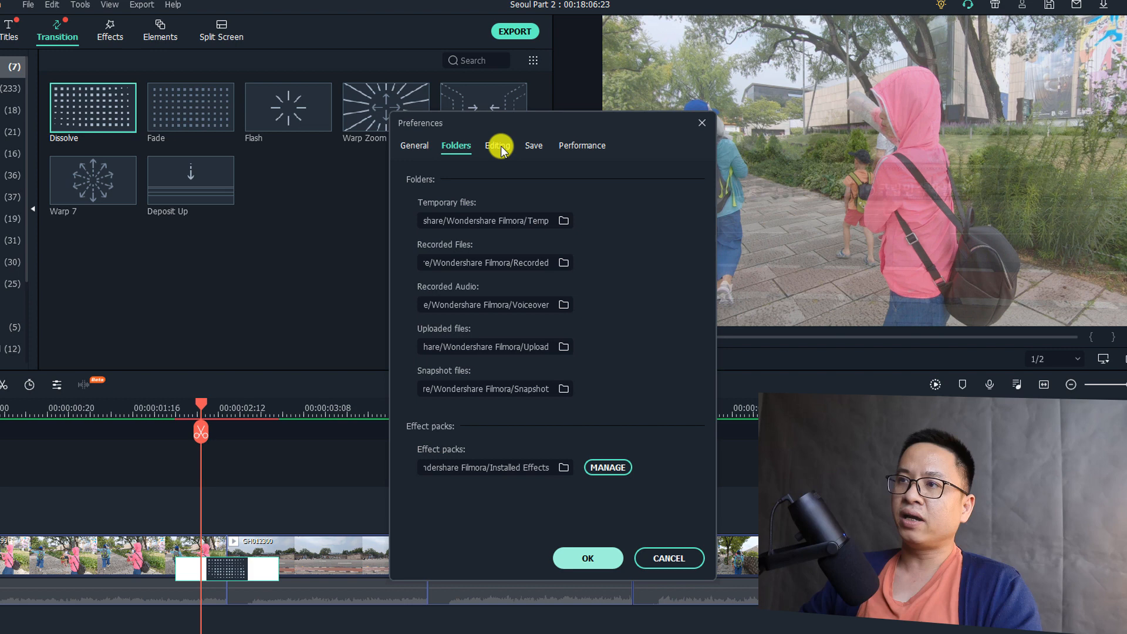
Step: Set the Editing default Transition Duration to 1 second and confirm
click(498, 145)
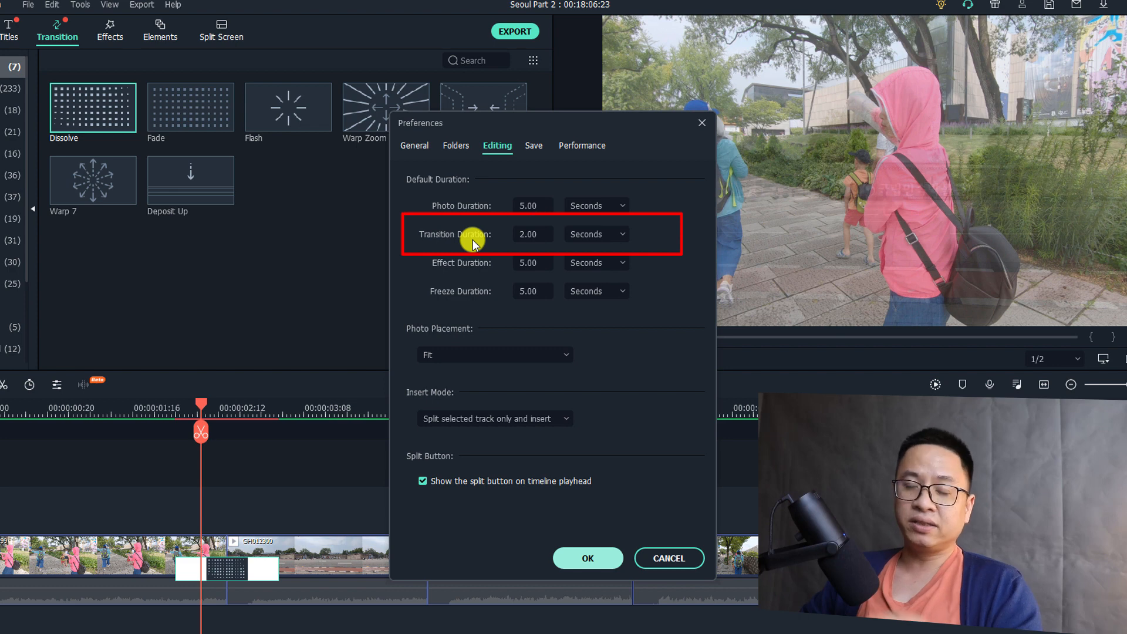
mouse_move(573, 235)
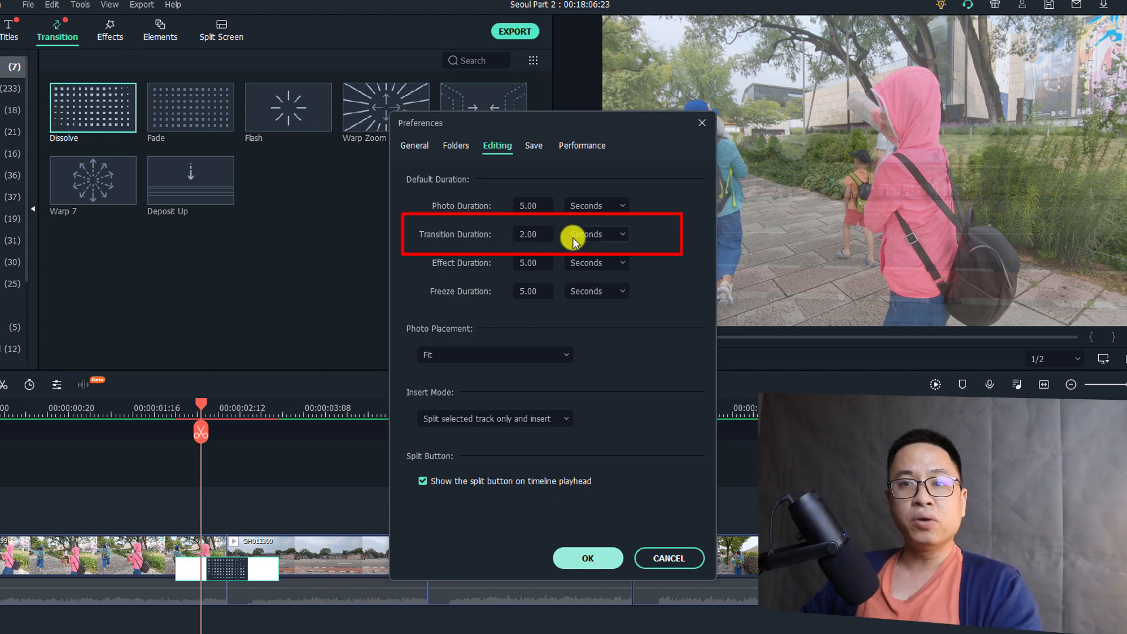
click(595, 234)
text(2)
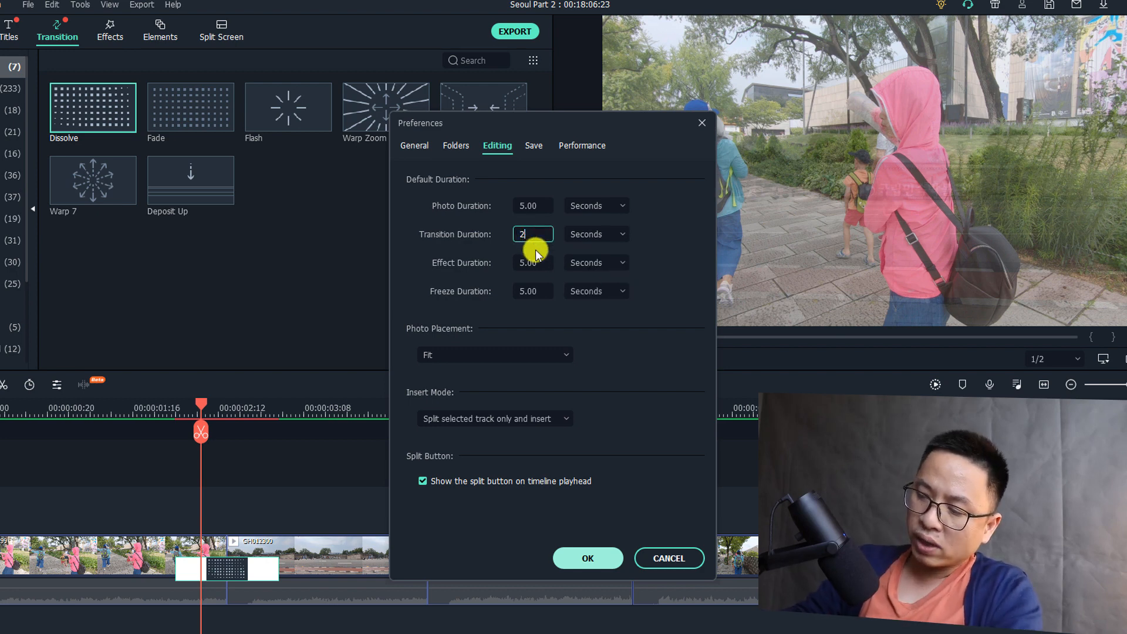
text(1)
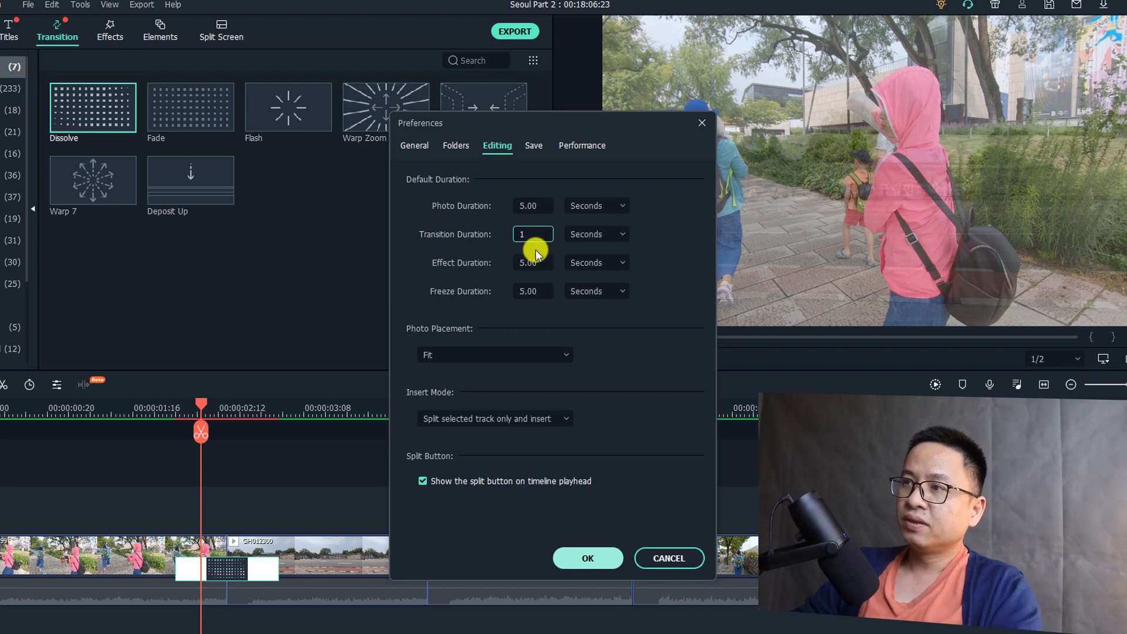
mouse_move(620, 255)
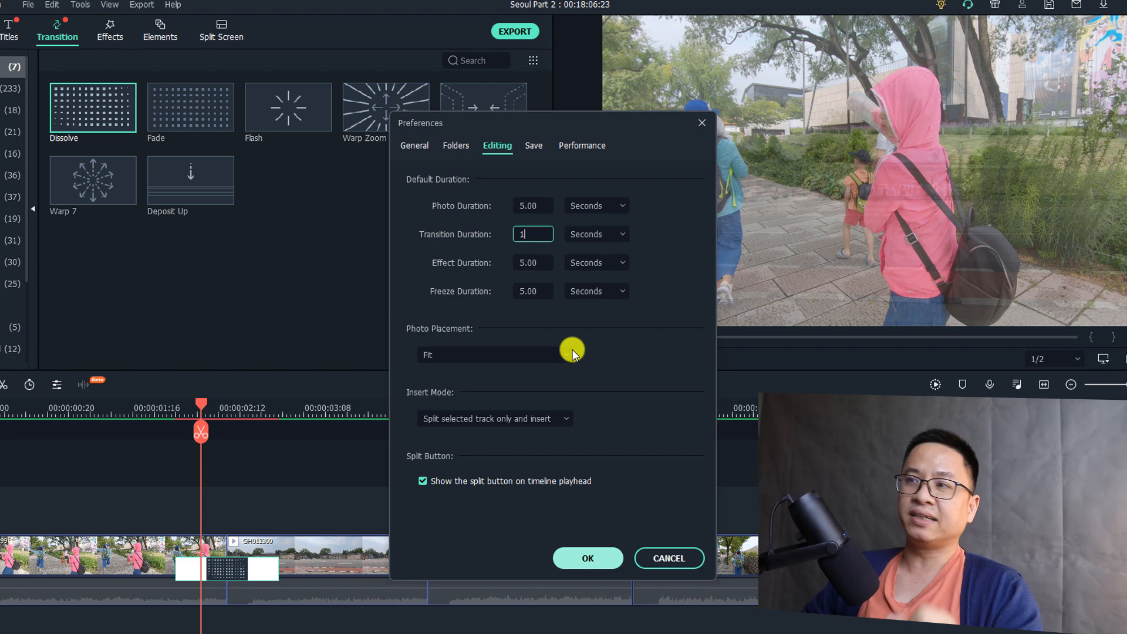
click(587, 558)
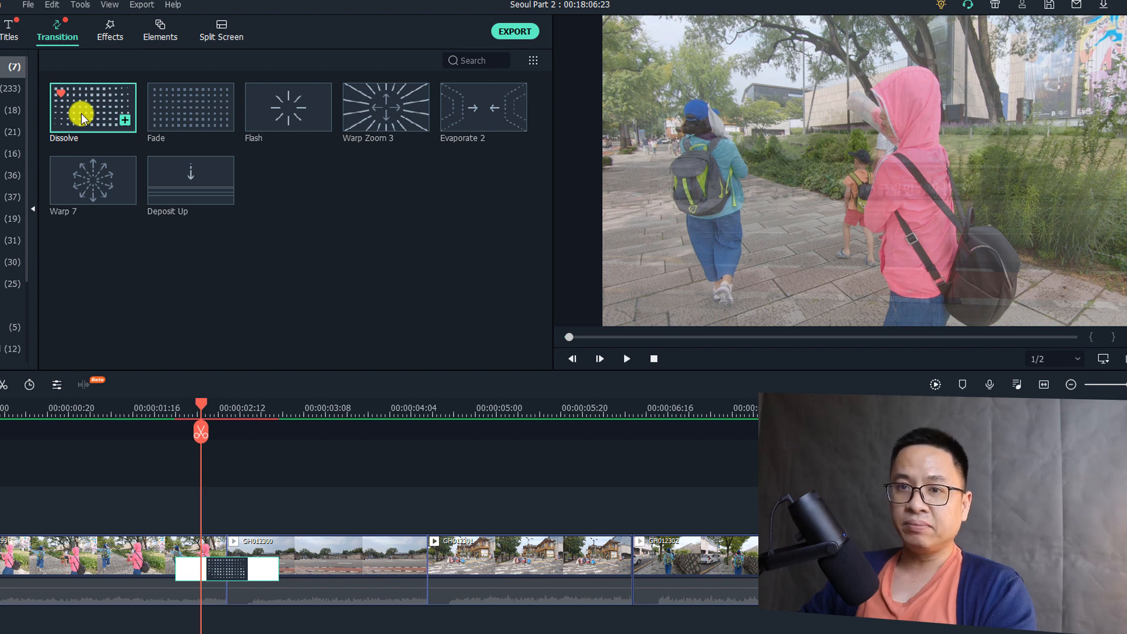
mouse_move(91, 115)
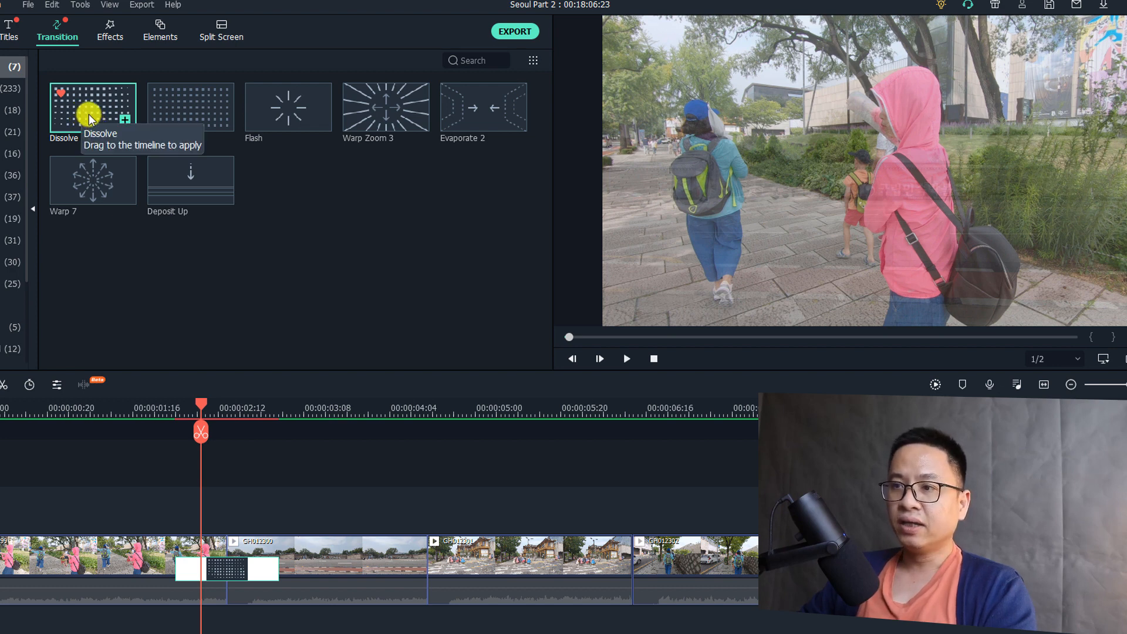